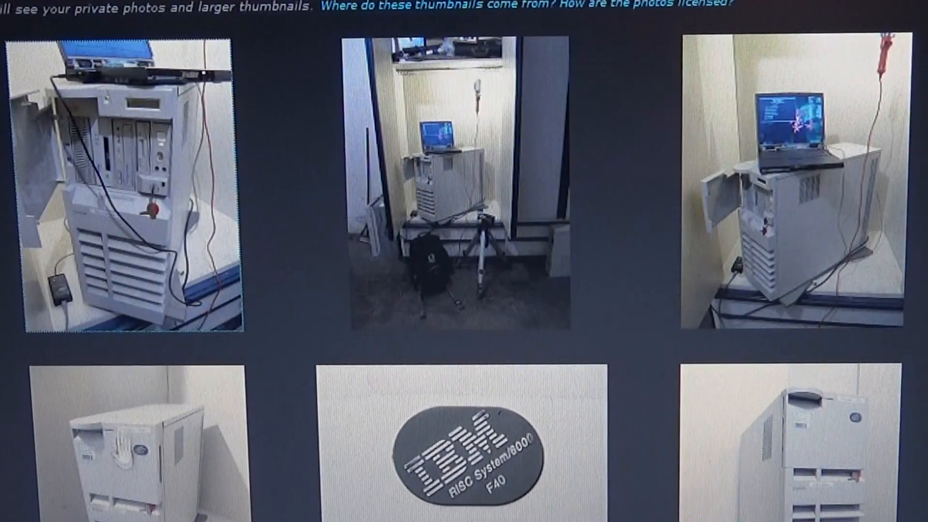
pyautogui.scroll(-3)
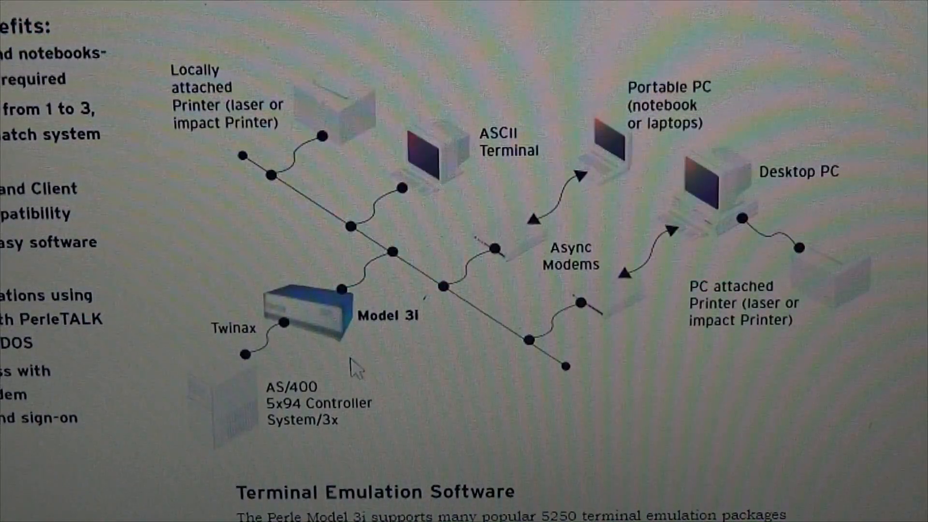
pyautogui.moveTo(402, 269)
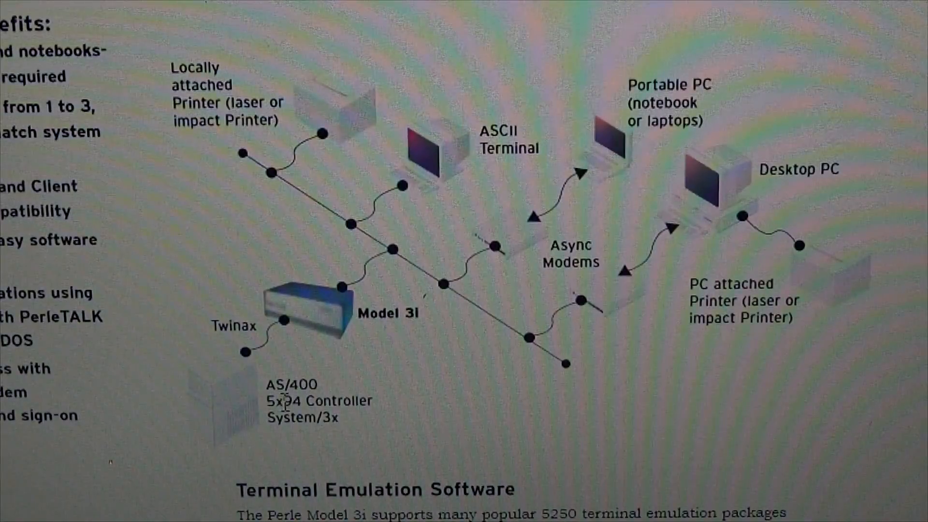
pyautogui.moveTo(781, 285)
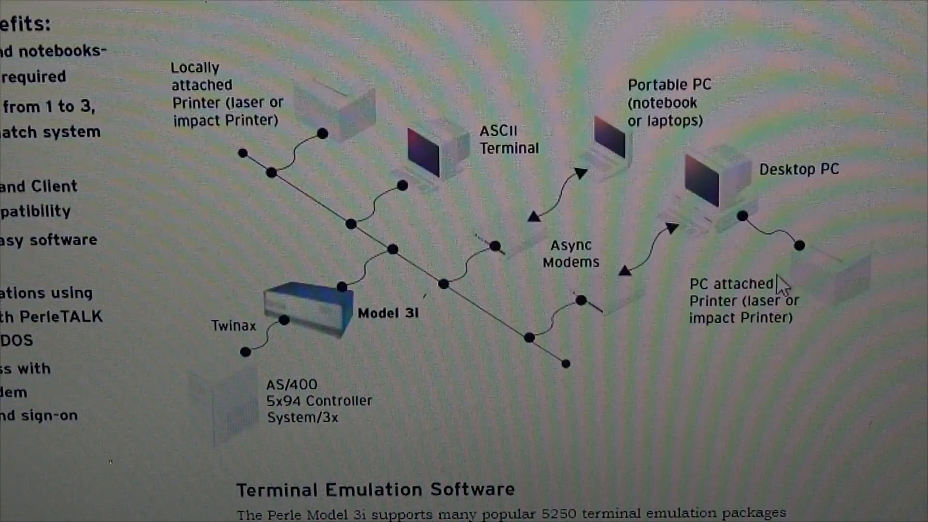
pyautogui.moveTo(393, 243)
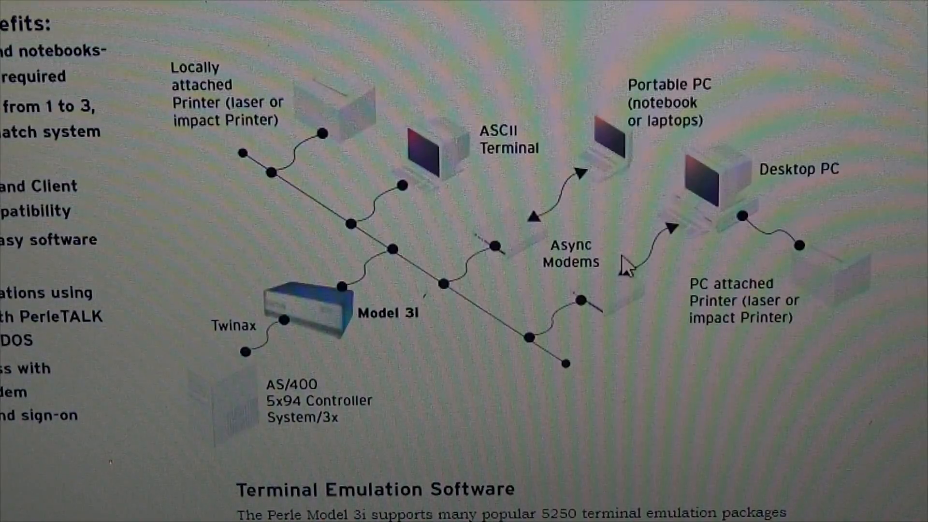
pyautogui.moveTo(653, 382)
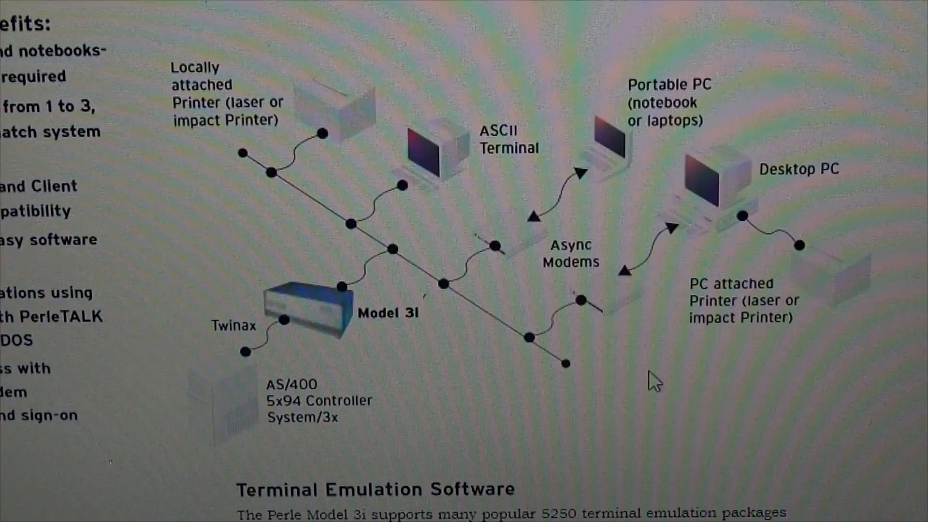
pyautogui.moveTo(361, 429)
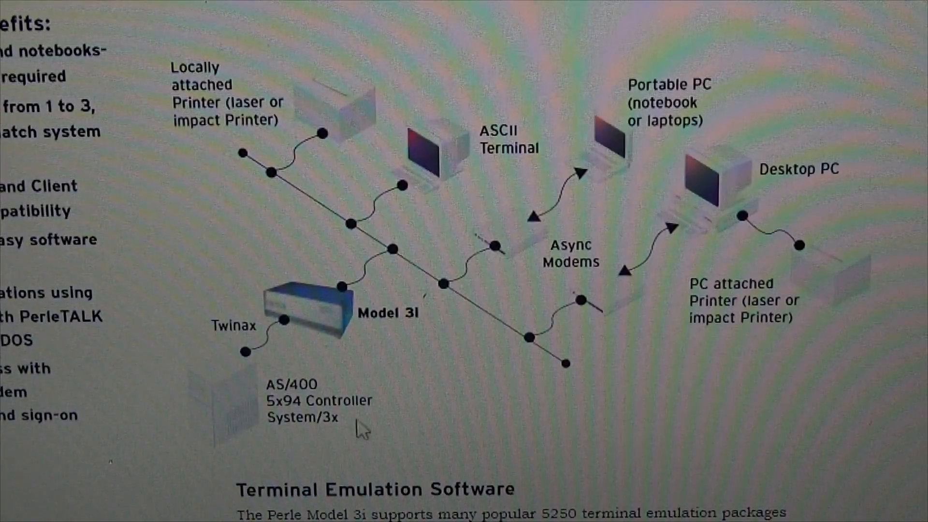